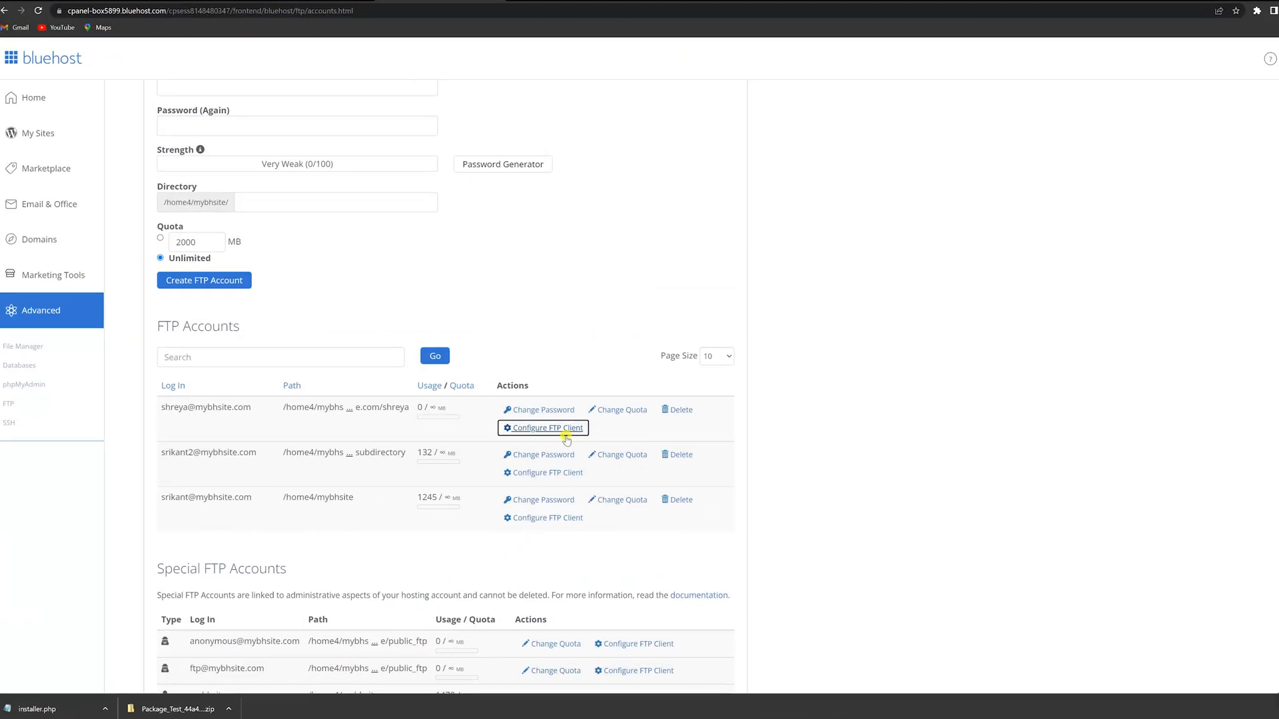
click(543, 428)
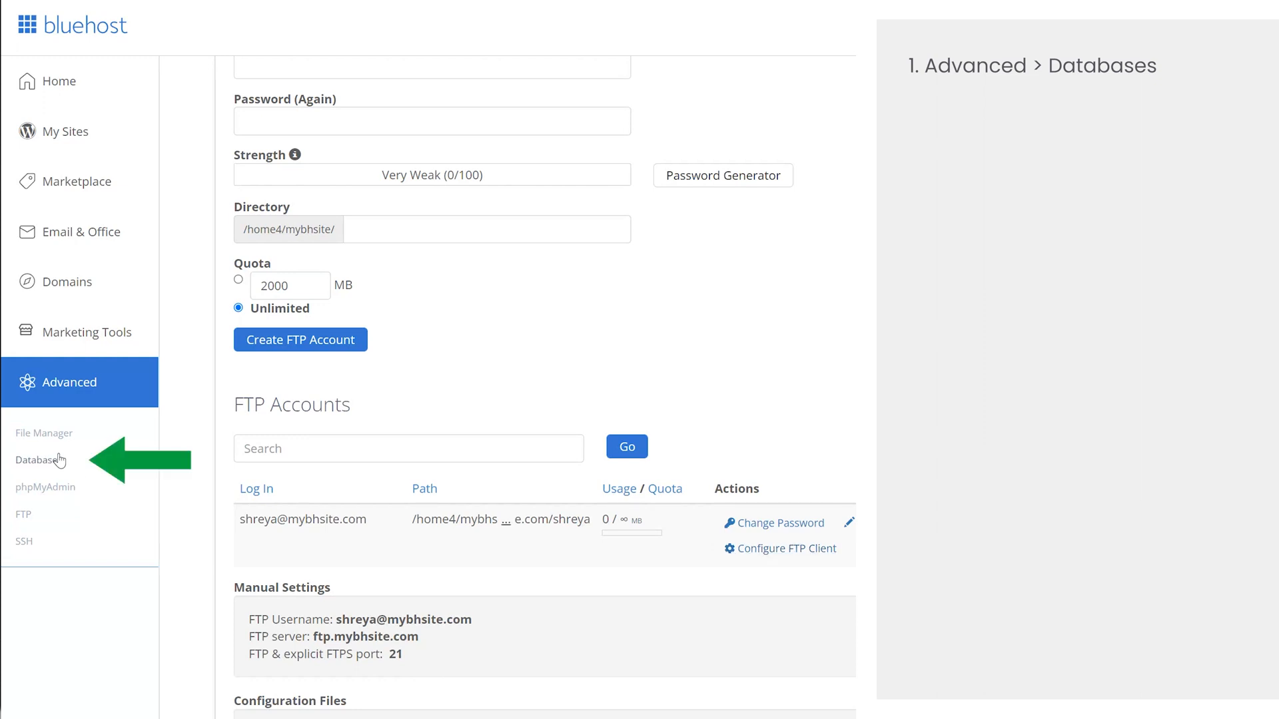
- Create the MySQL database newtestingdatabase from the MySQL Databases page
click(39, 460)
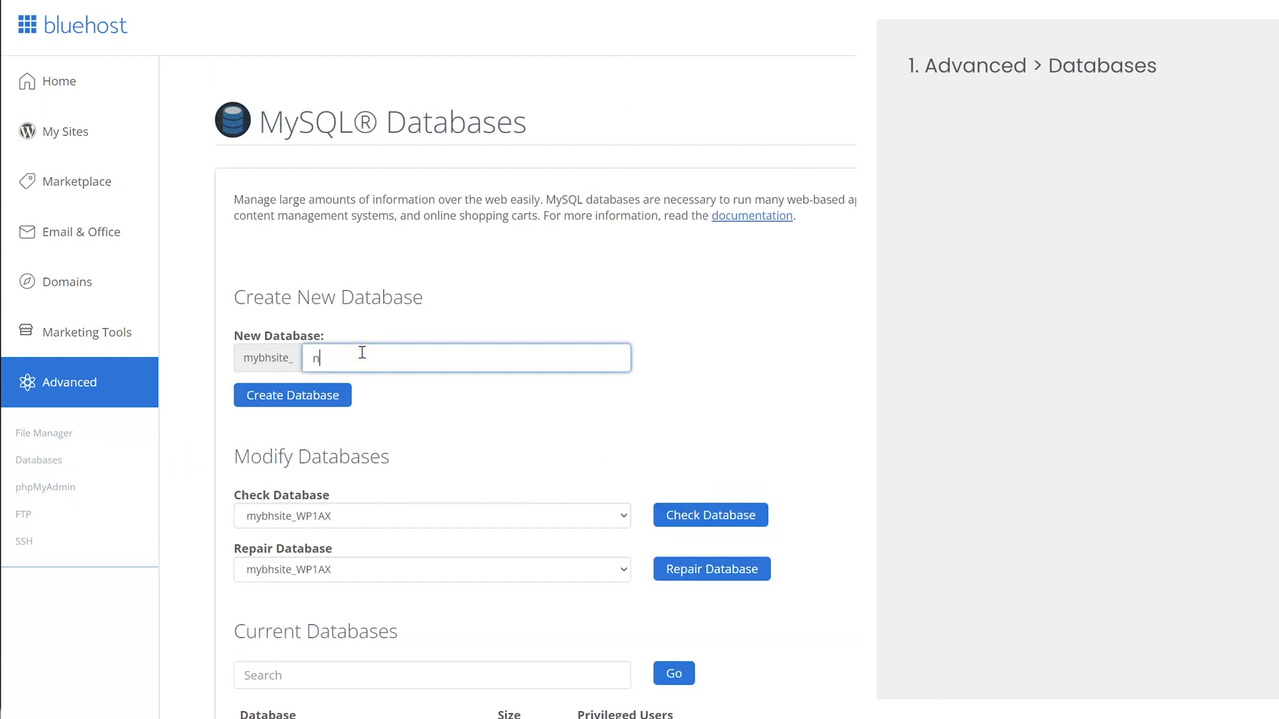
text(newtestingdatabase)
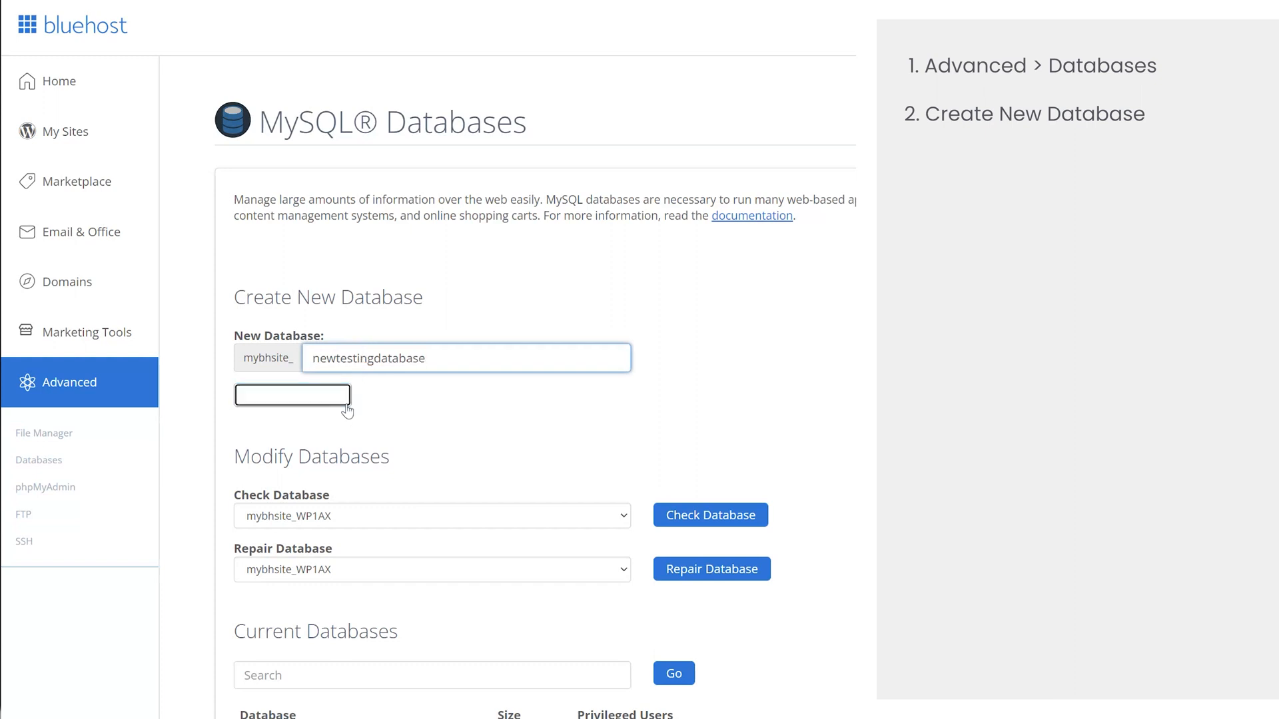
click(292, 395)
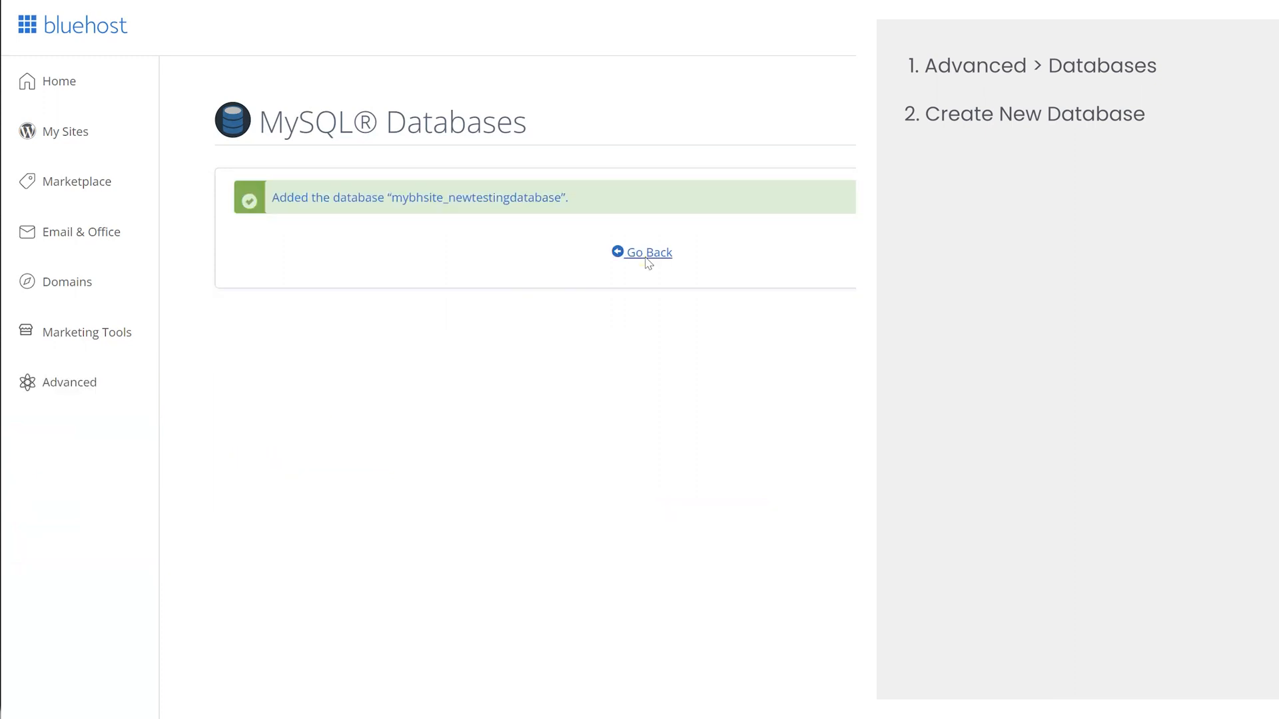
- Create MySQL user testingnewuser and attach it to the new database with ALL PRIVILEGES
click(648, 252)
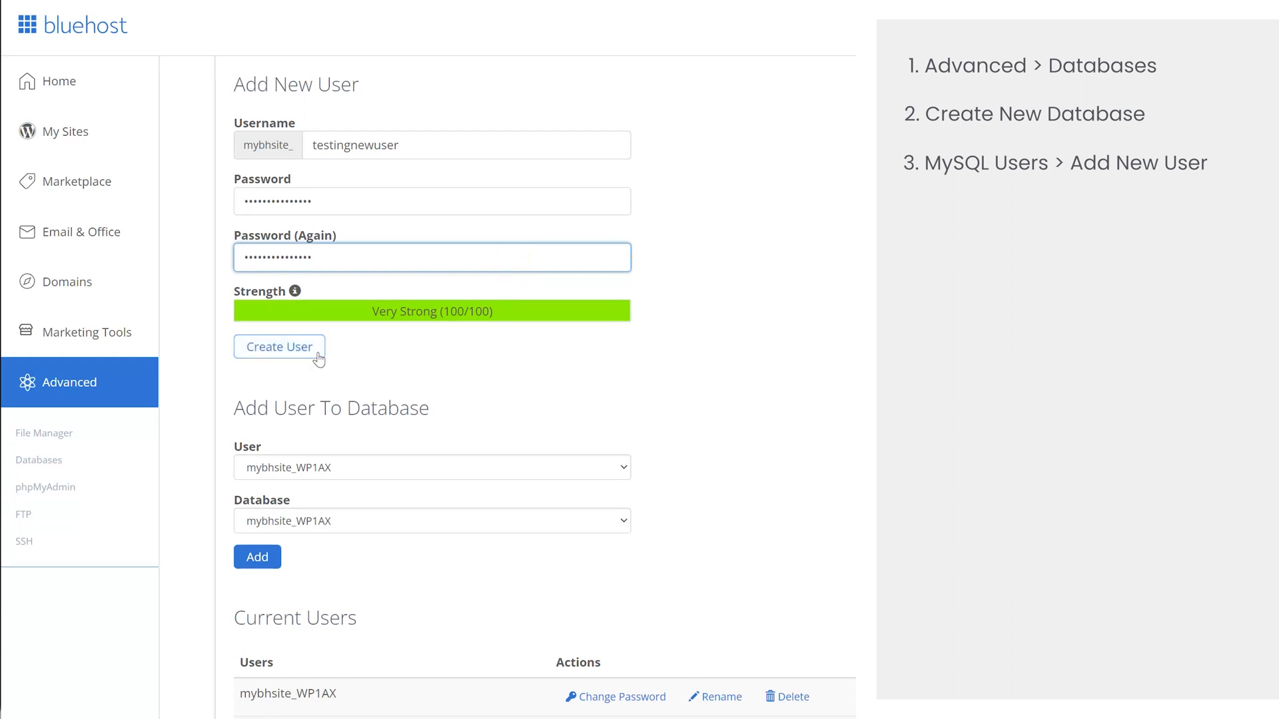
click(278, 347)
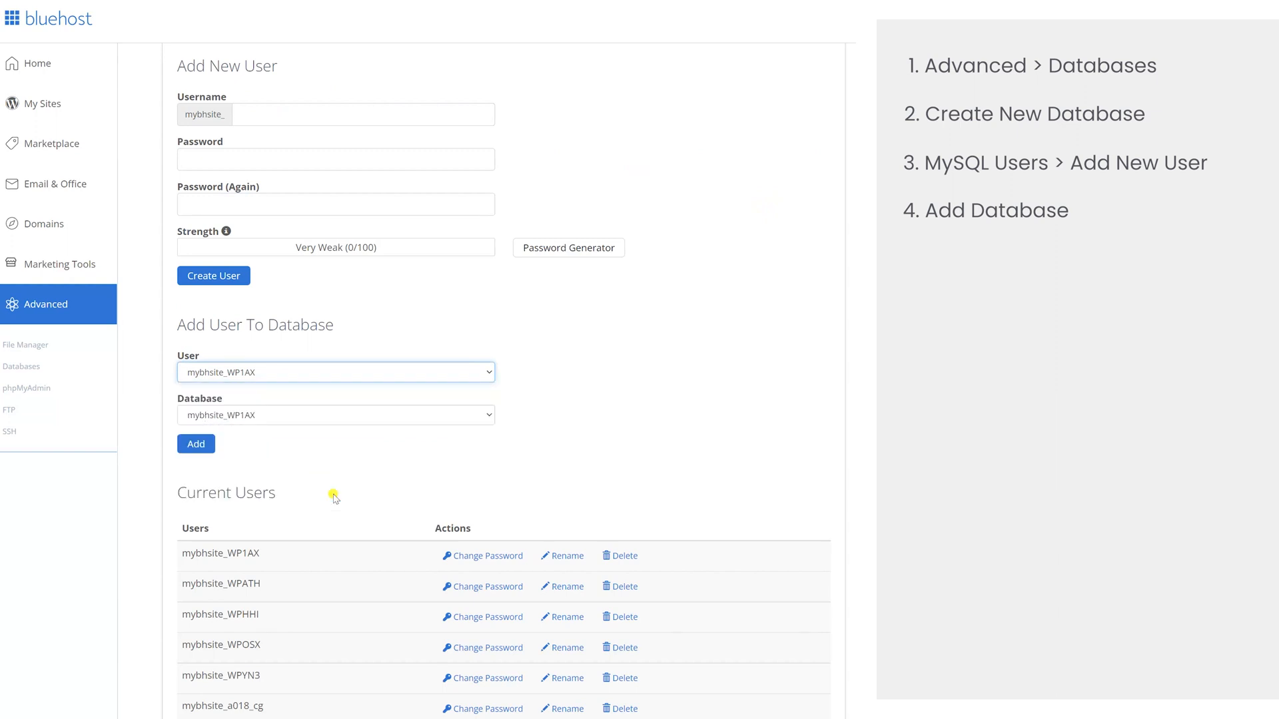
click(196, 444)
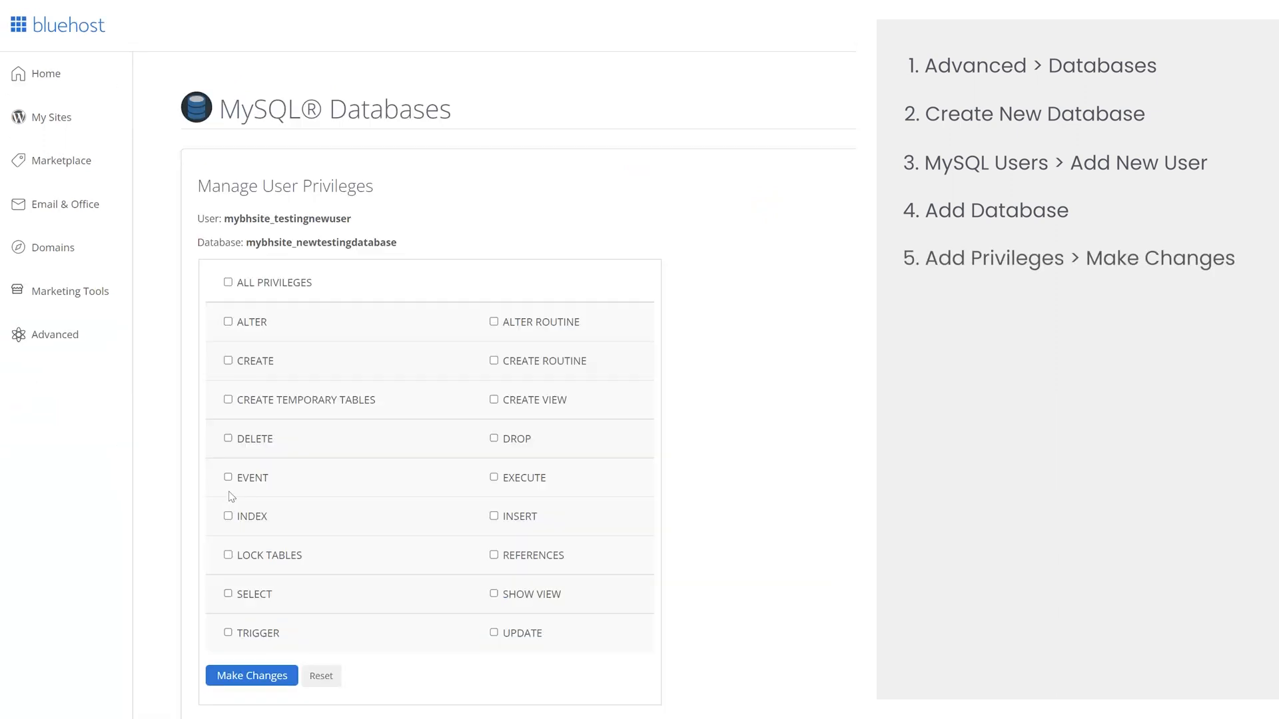
click(228, 282)
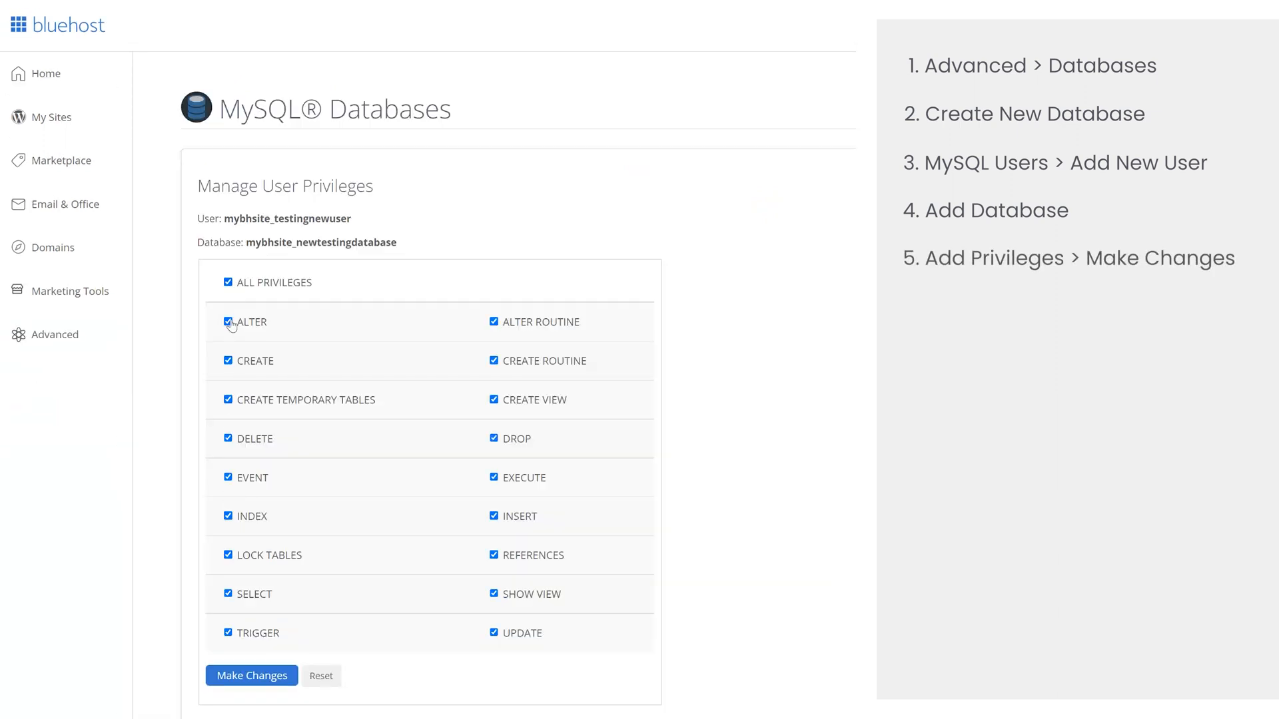
click(361, 159)
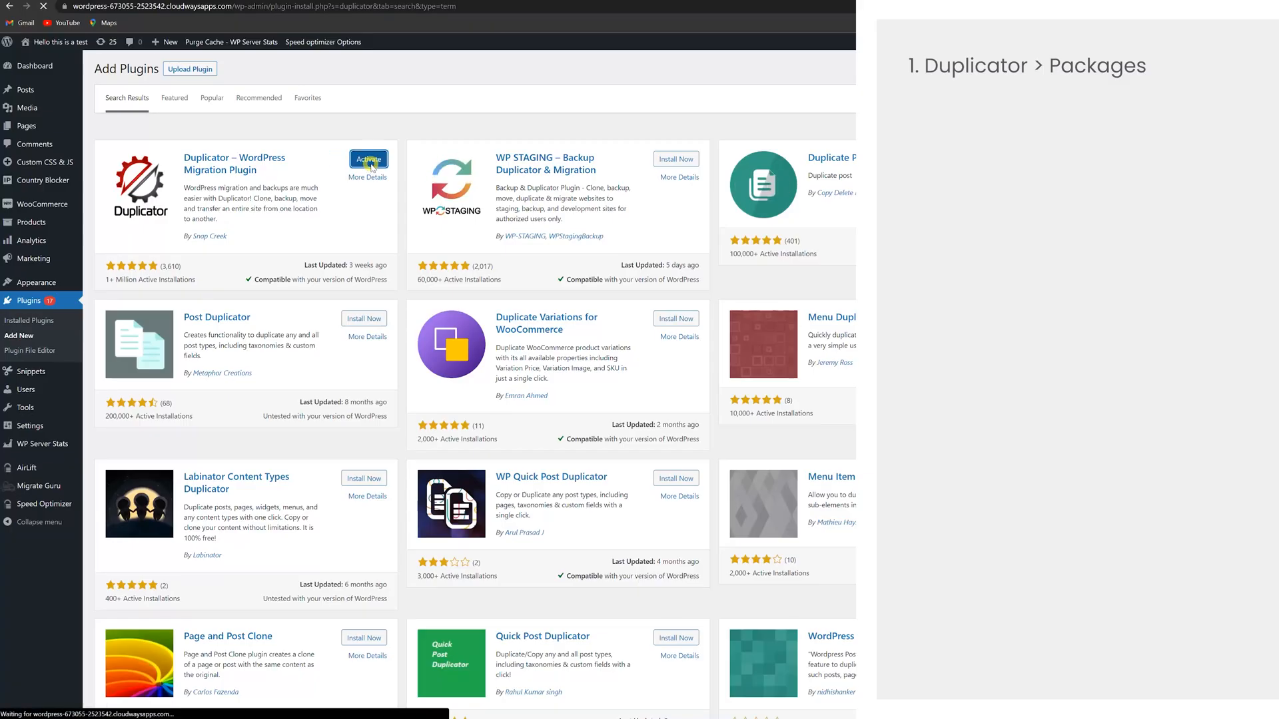
- Activate Duplicator and begin a new package, moving from setup to the scan stage
click(367, 159)
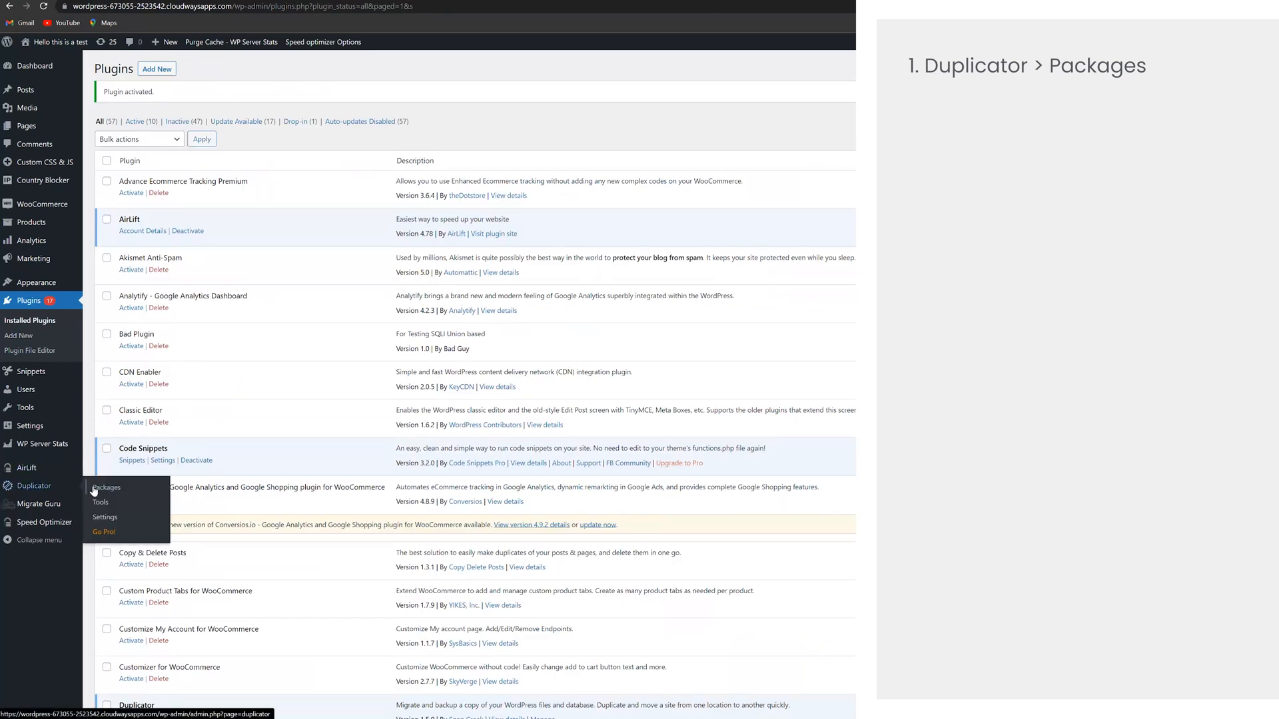
click(107, 488)
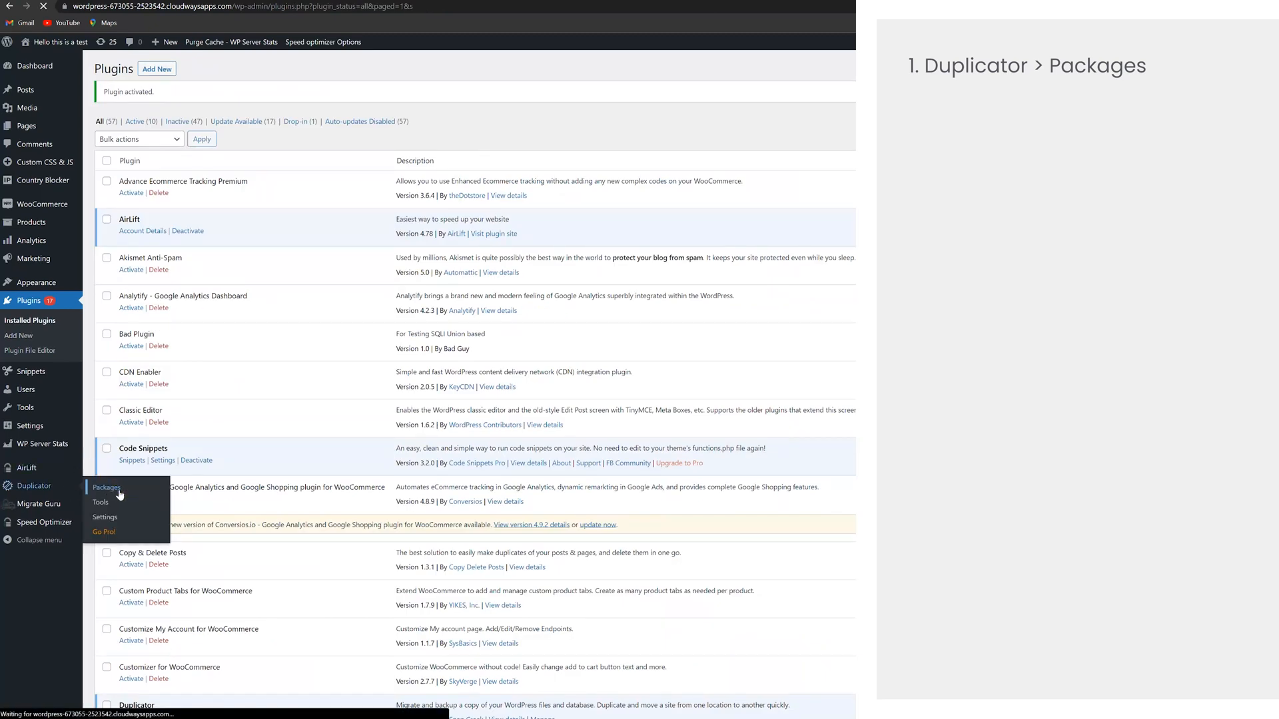
click(106, 487)
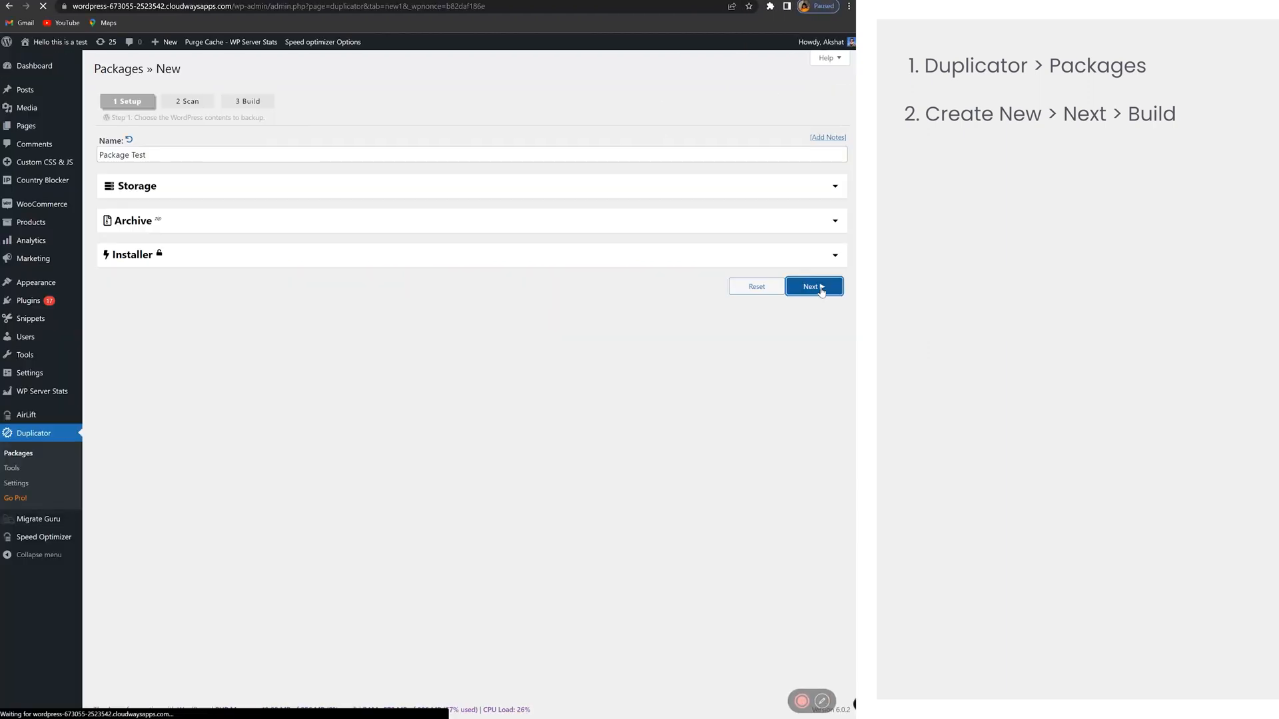
click(812, 286)
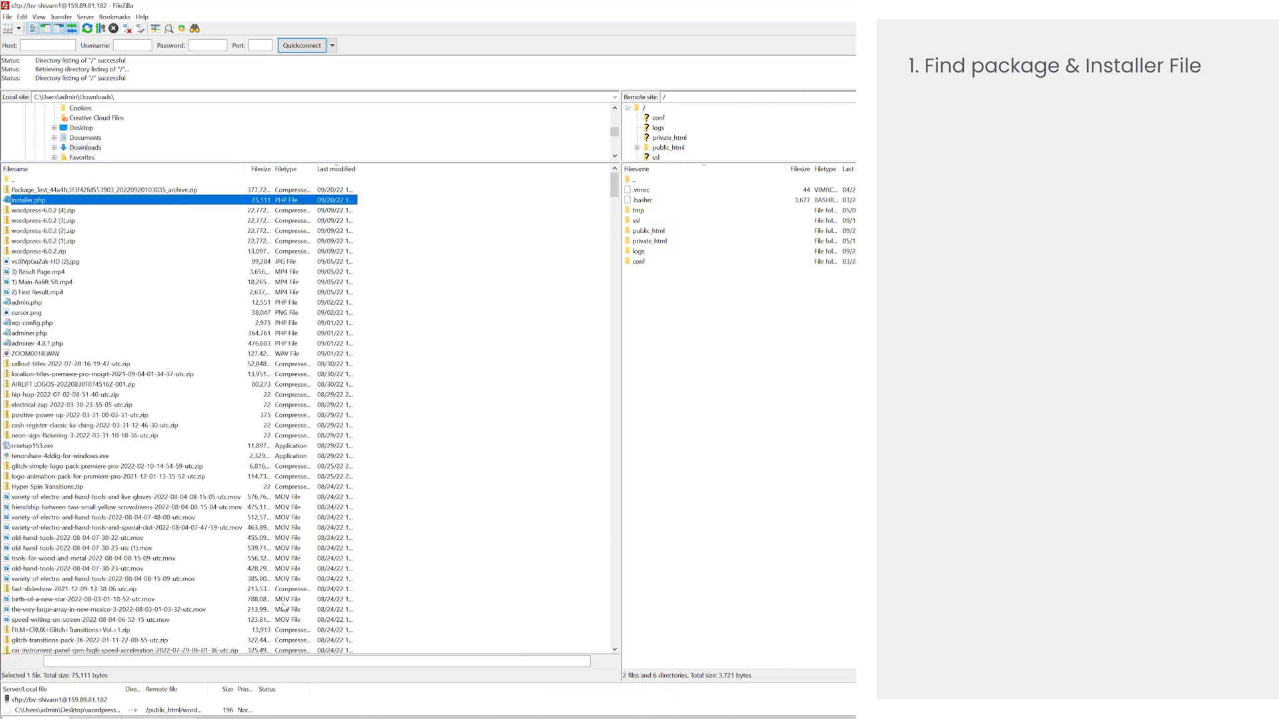
- Filter local Downloads and upload installer.php and the package archive to public_html
text(unzipp)
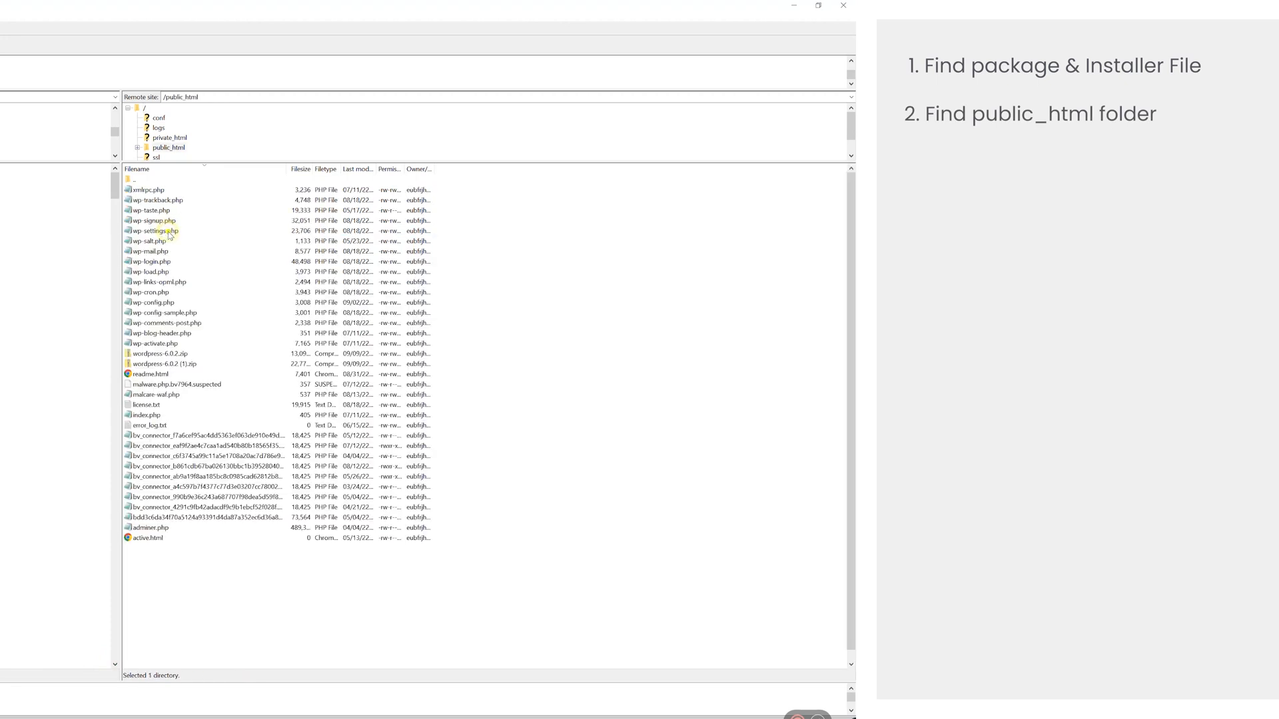
right_click(28, 199)
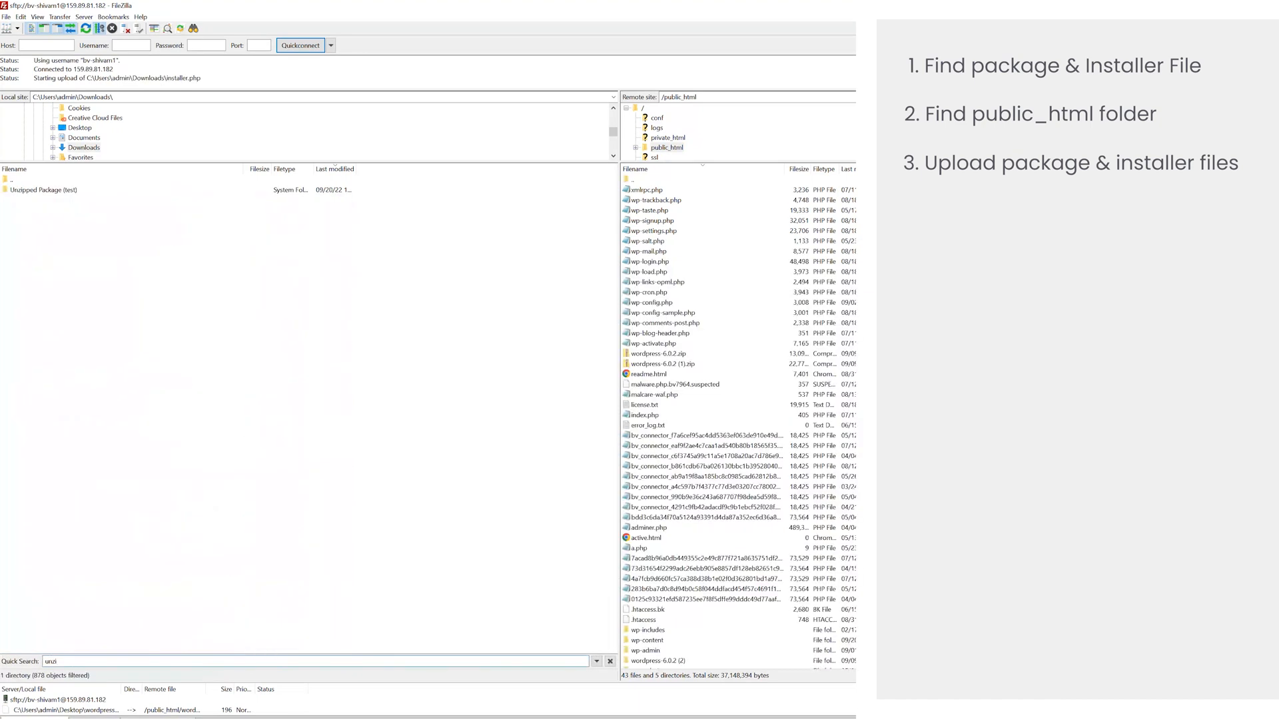
right_click(46, 190)
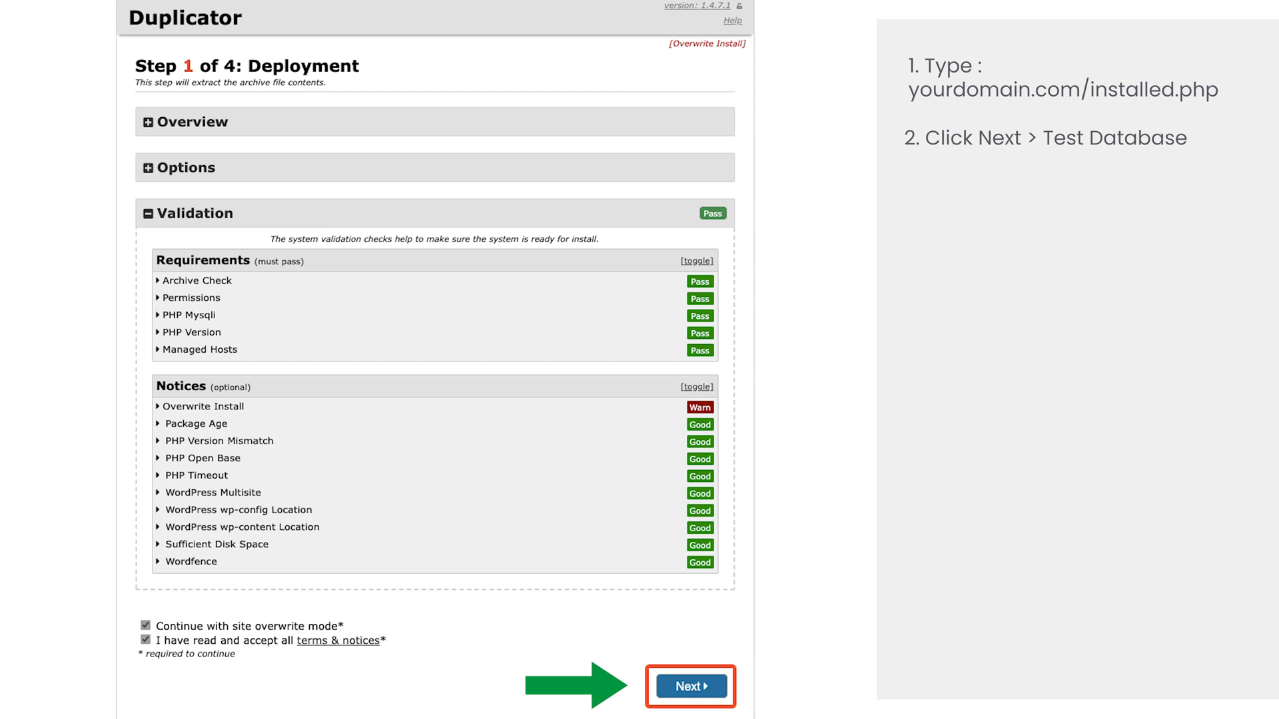
- Pass Step 1 validation and confirm the database connection test succeeds
click(688, 685)
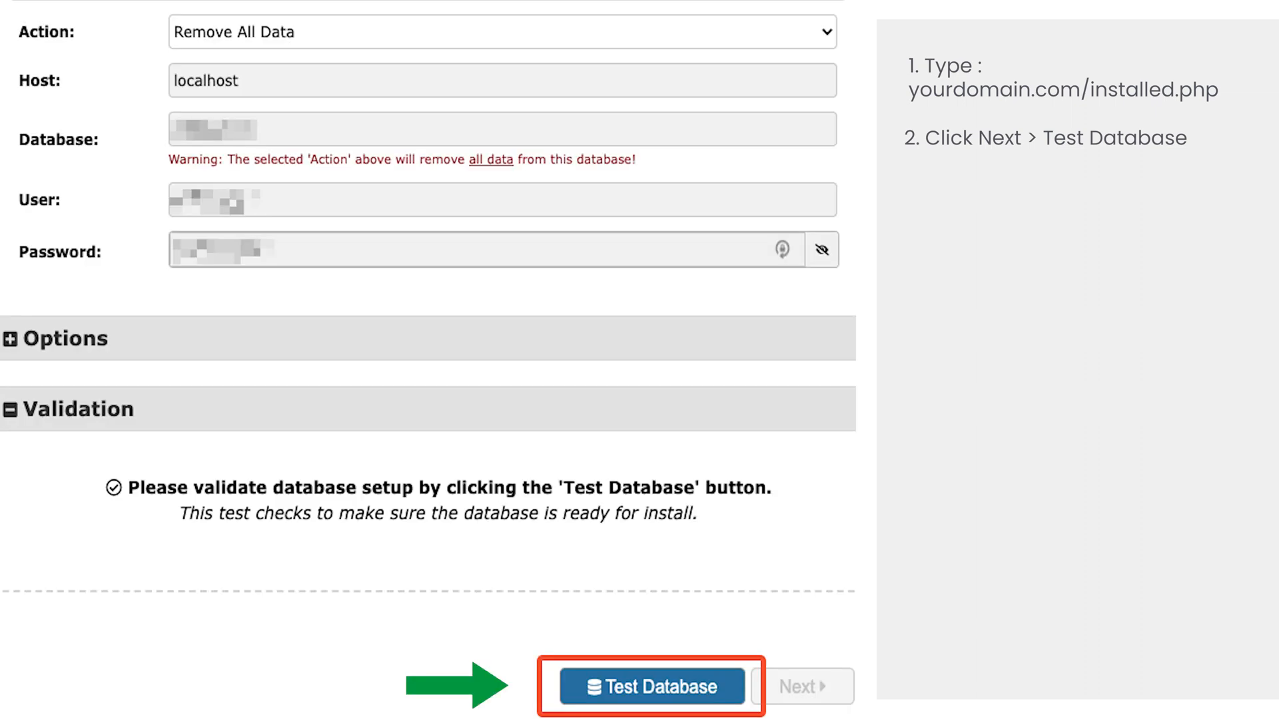
click(650, 688)
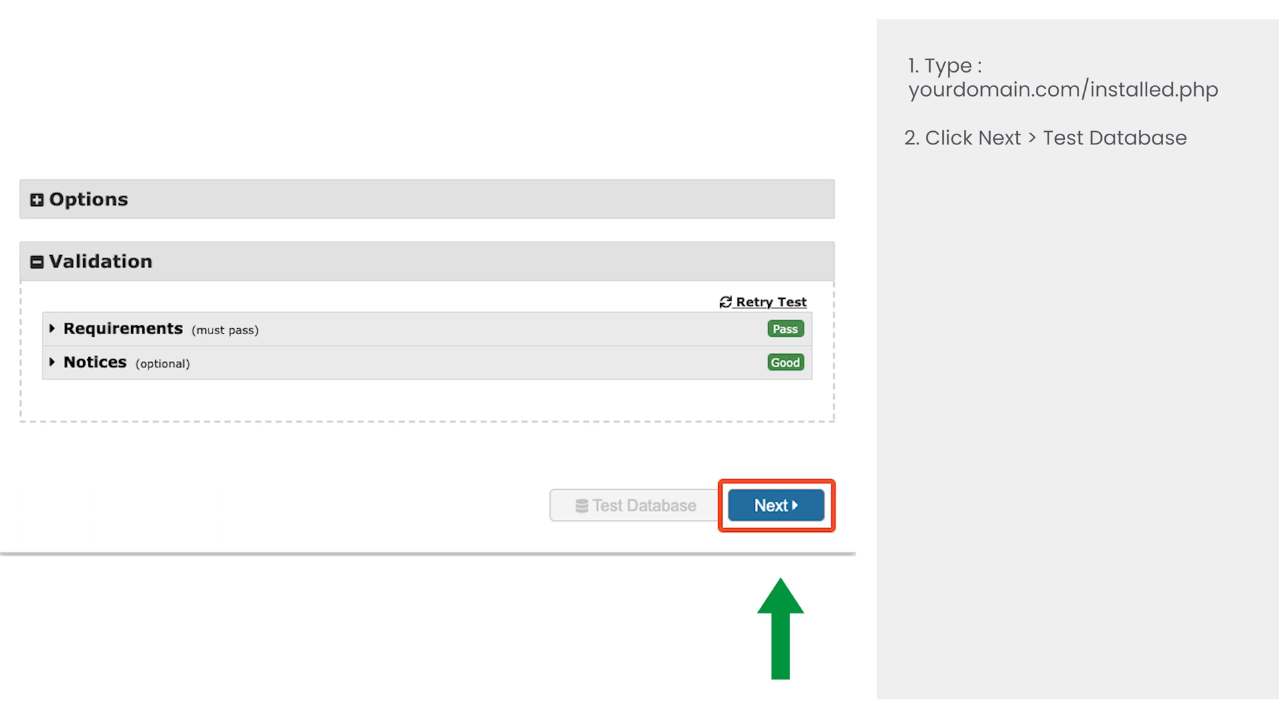
click(774, 505)
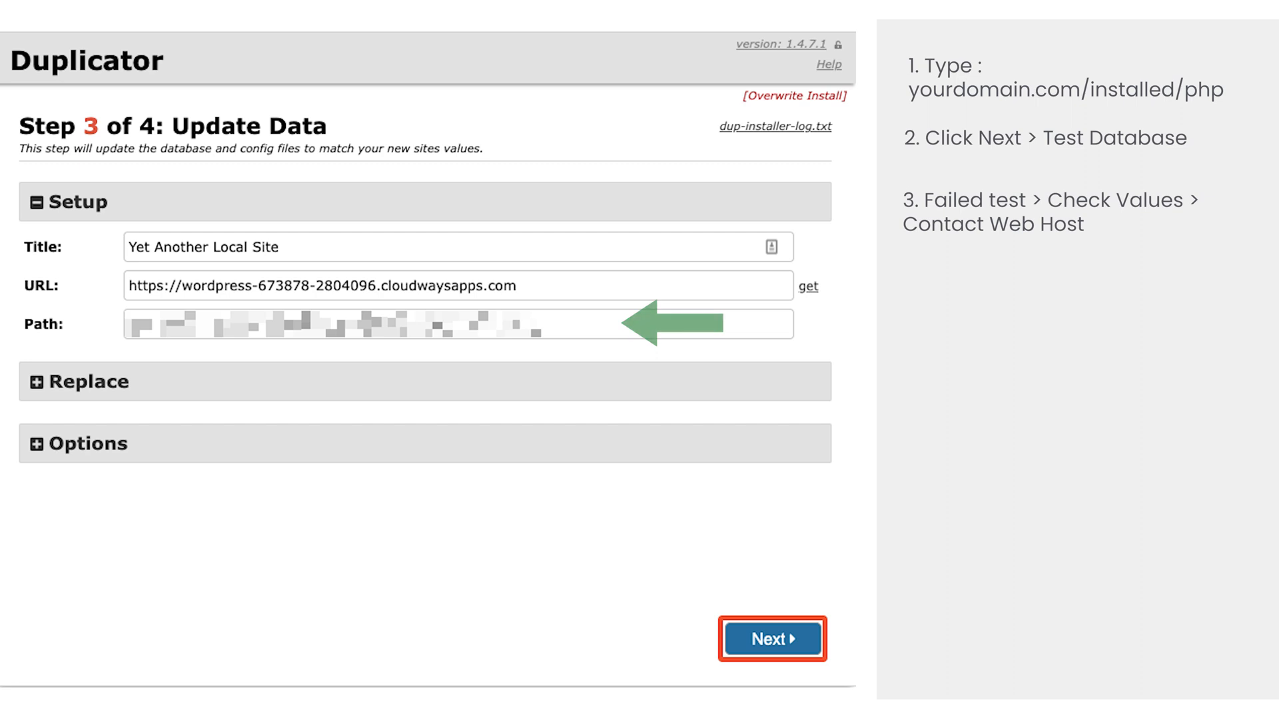
- Apply the live site title, URL and path, then use Admin Login to finish the install
click(770, 638)
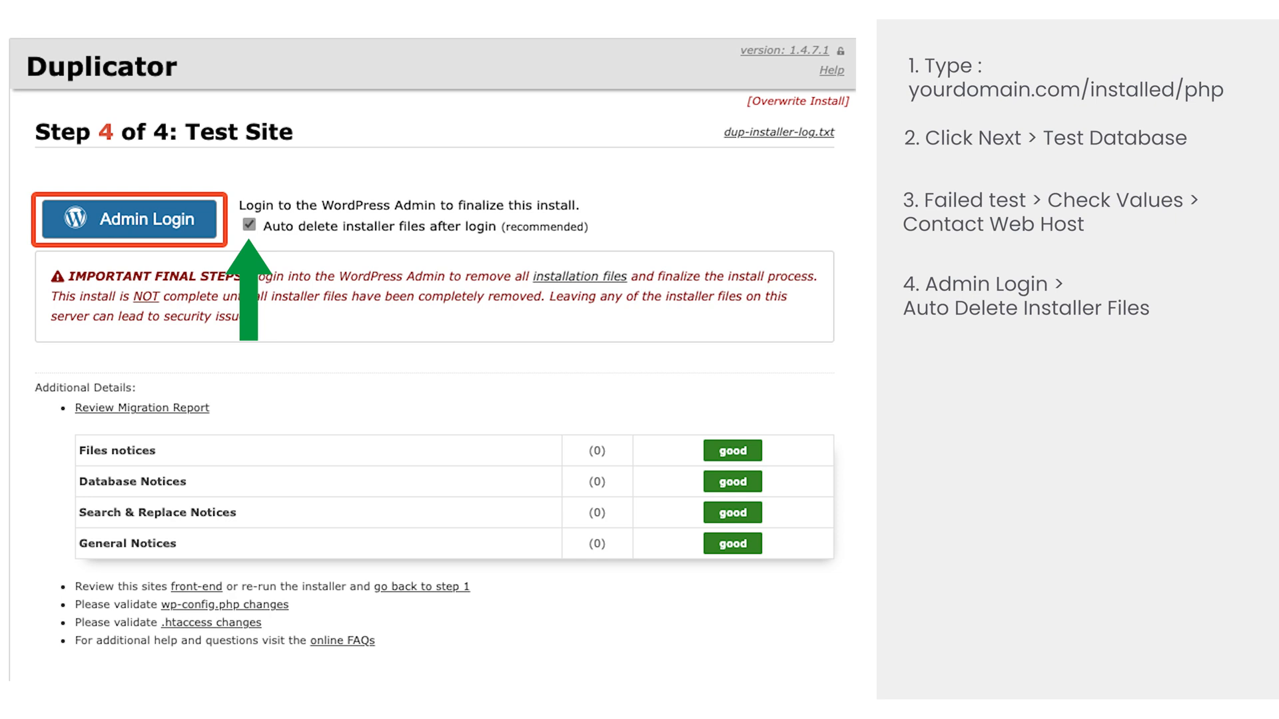
click(129, 220)
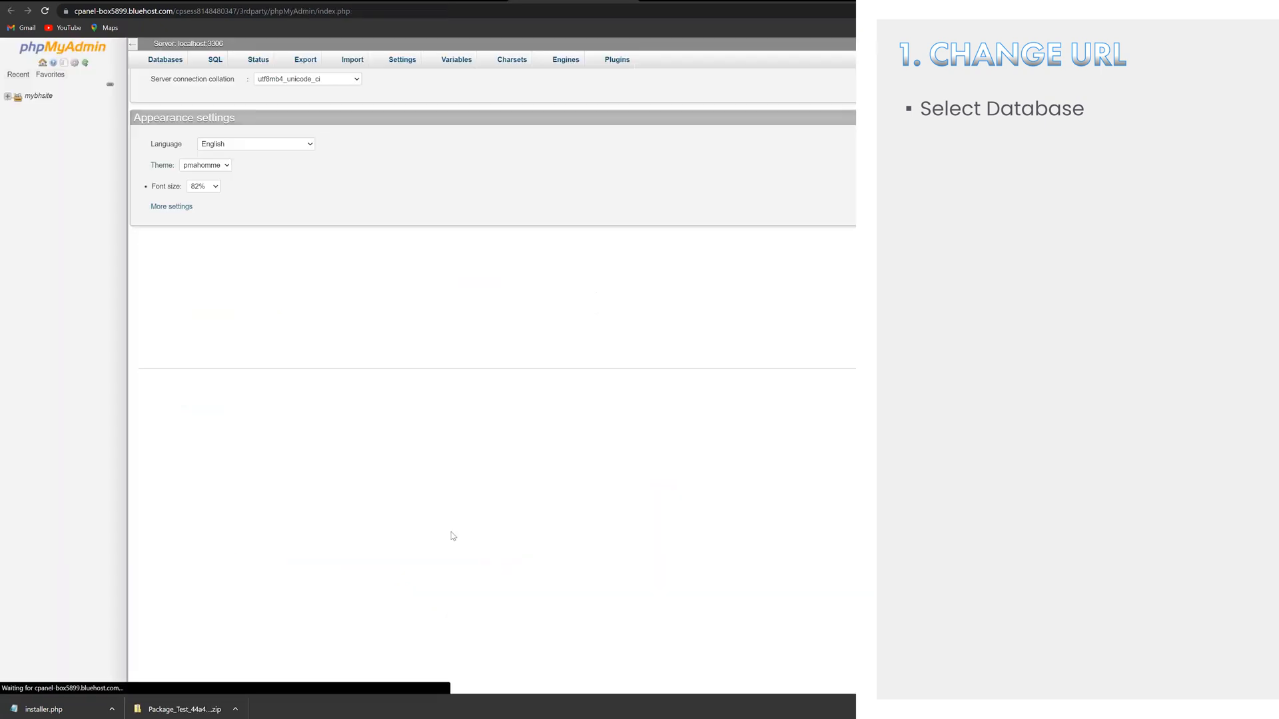
- Browse into mybhsite_subdomain_database and view the rows of its wp_options table
click(39, 95)
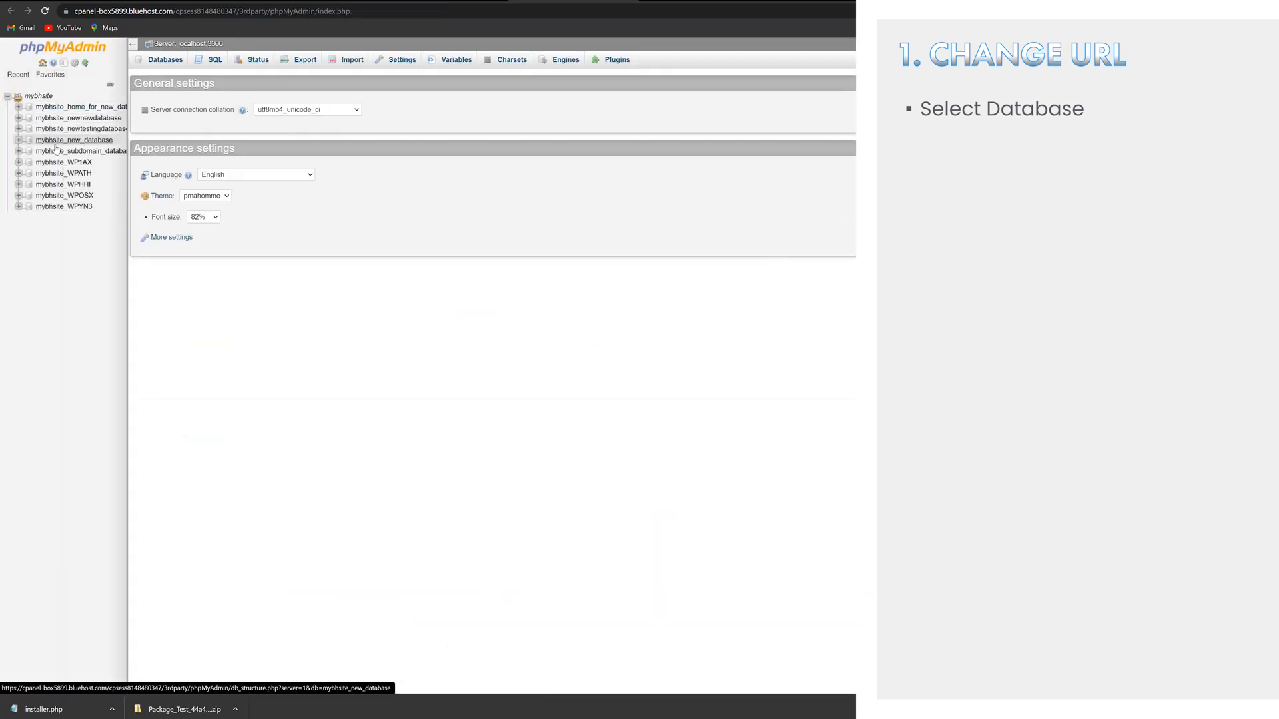
click(83, 151)
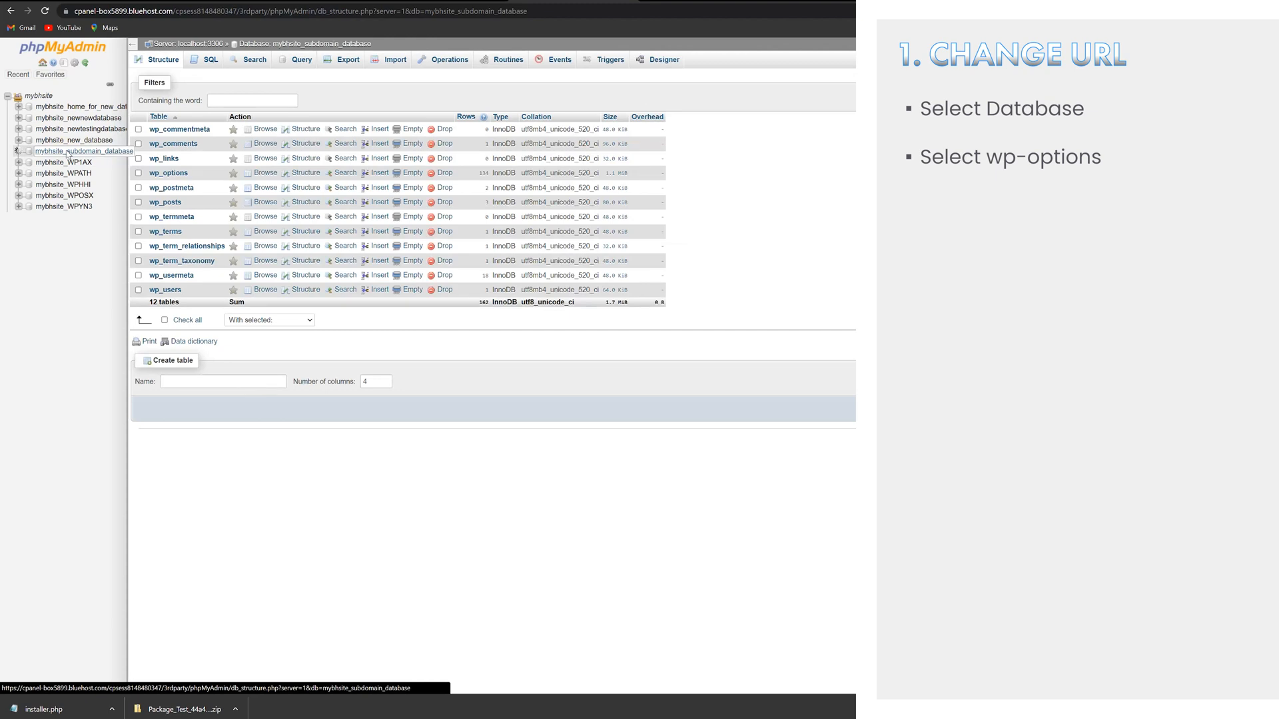
click(169, 172)
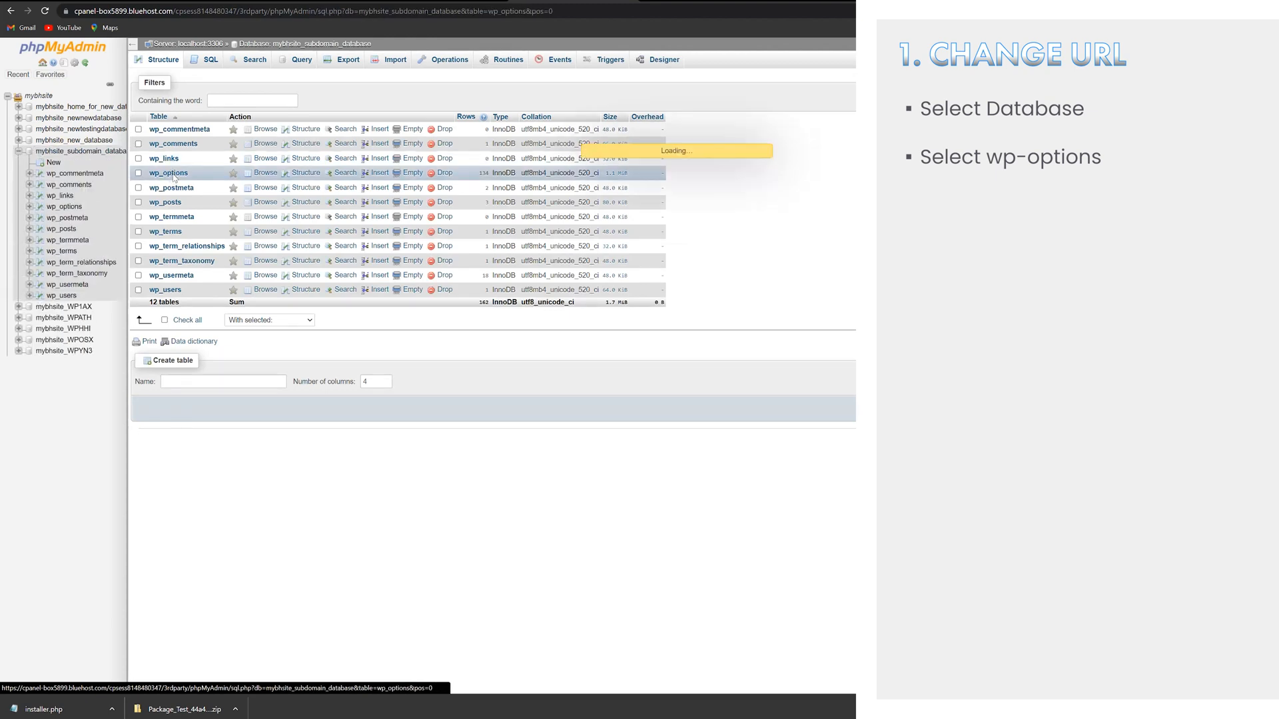
click(167, 172)
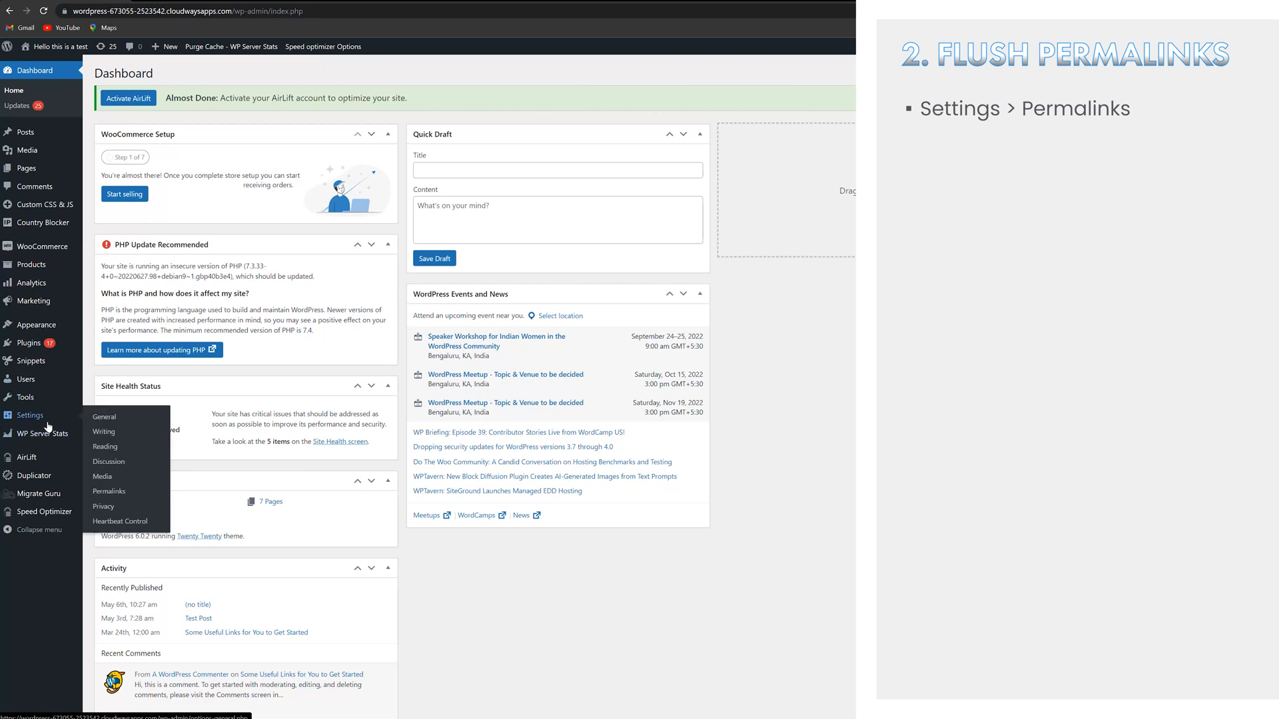
- Go to Settings > Permalinks so the permalinks can be re-saved
click(110, 491)
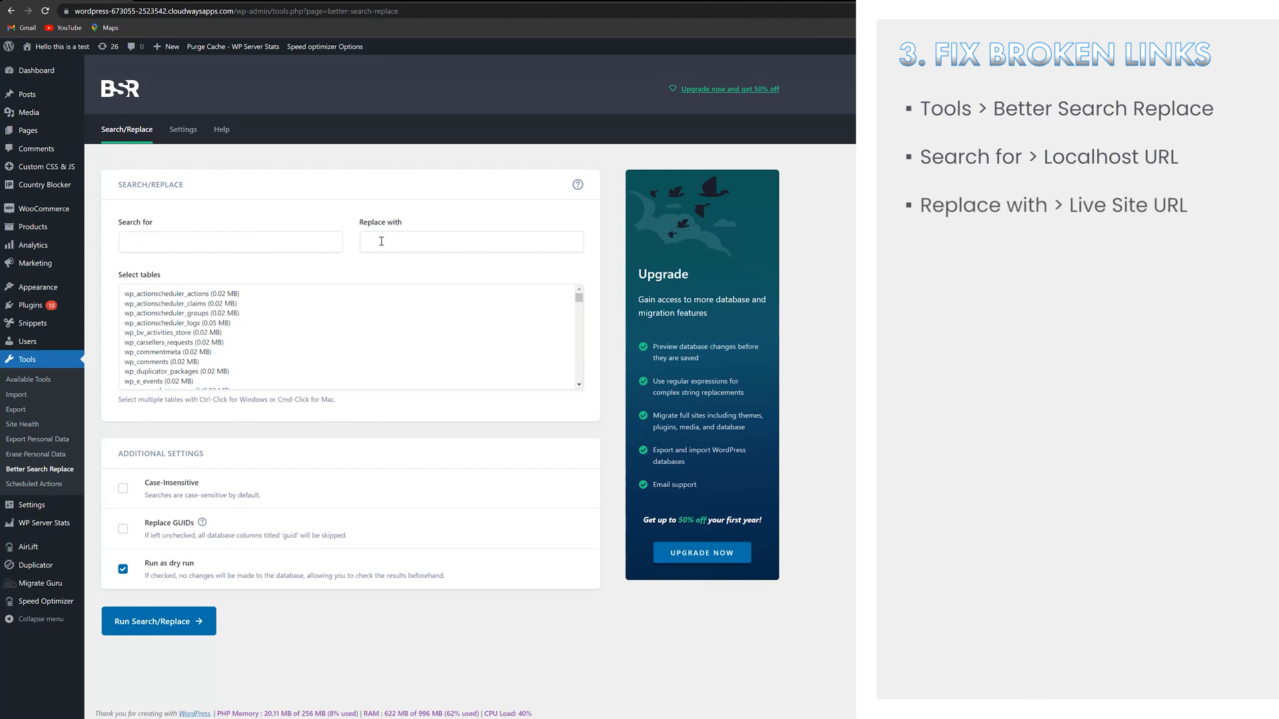
- In Better Search Replace, select the wp_posts table and untick Run as dry run
scroll(down, 3)
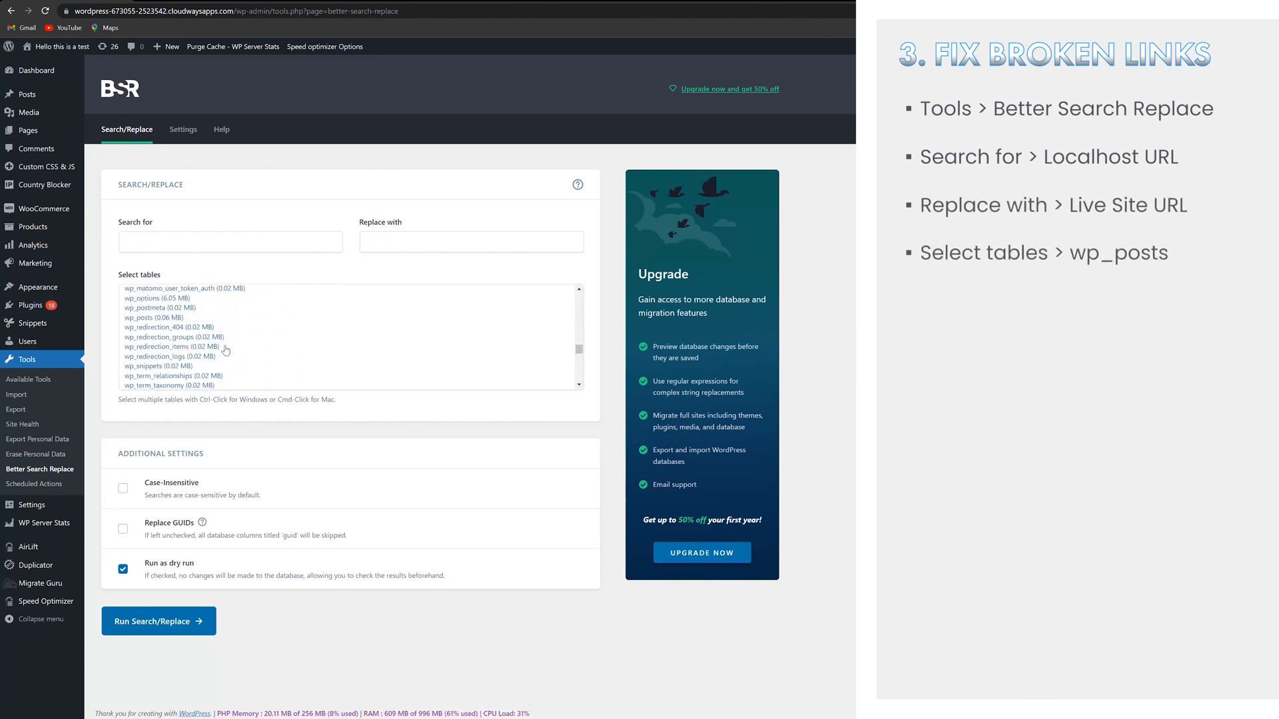
click(155, 317)
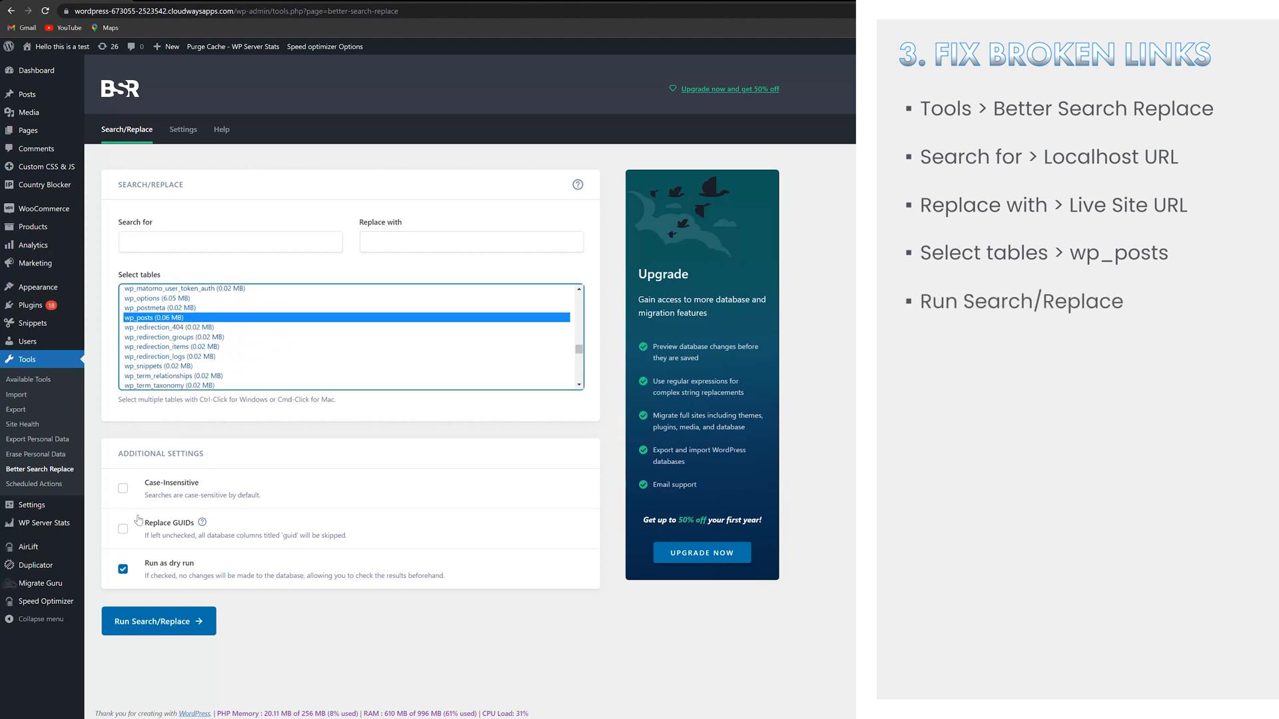
click(122, 569)
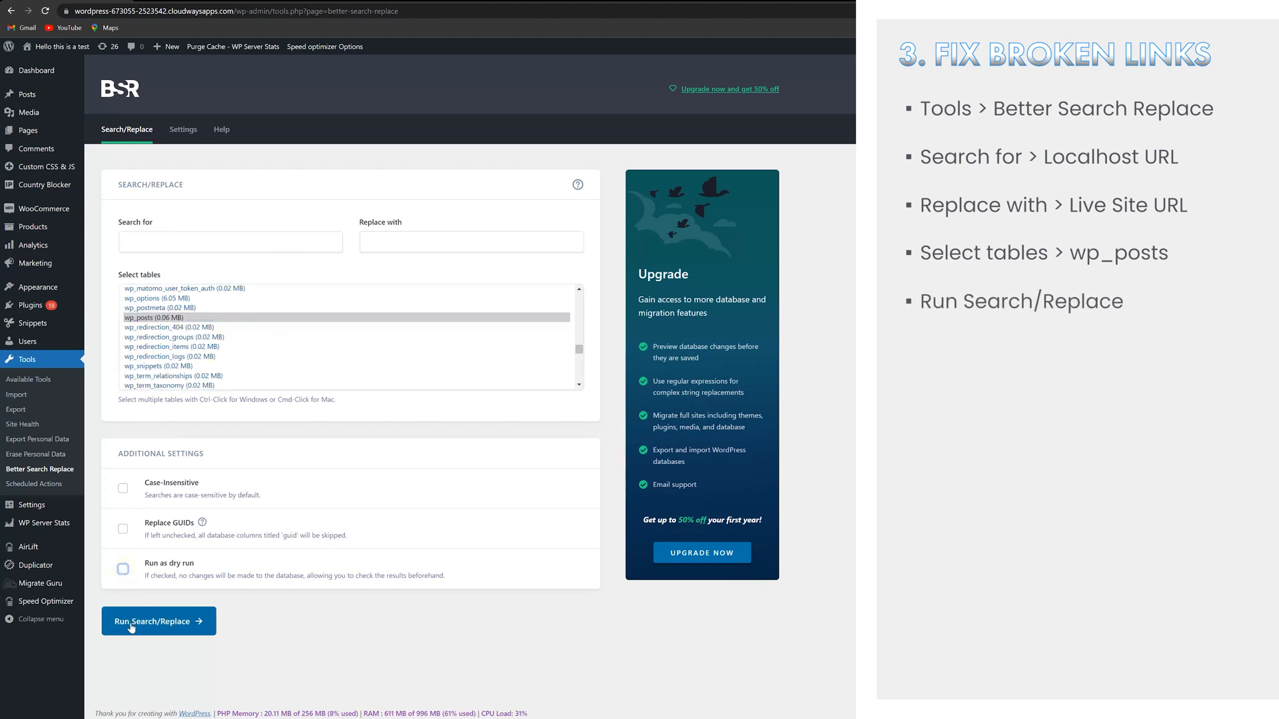